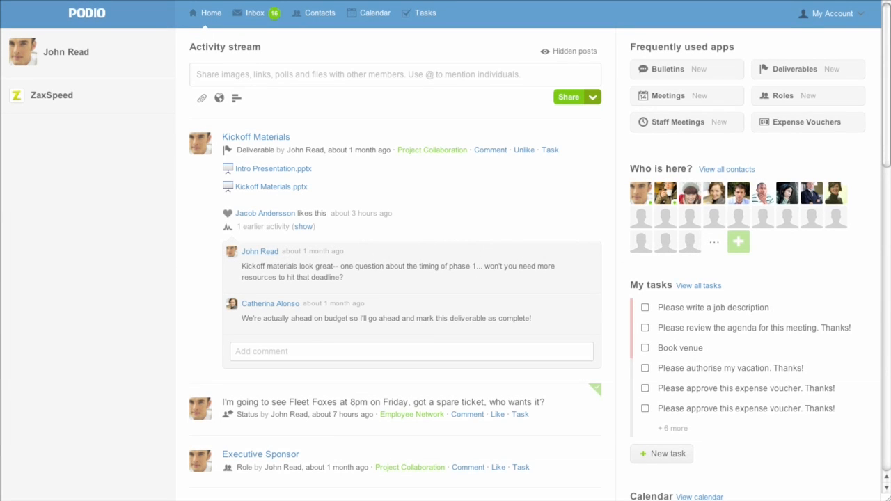
mouse_move(584, 451)
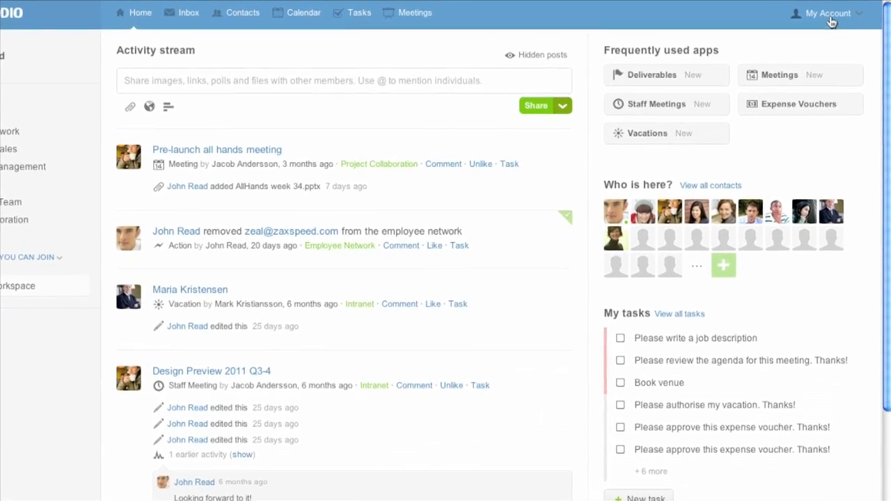
Reach Account Settings through the My Account menu in the top bar
left_click(827, 12)
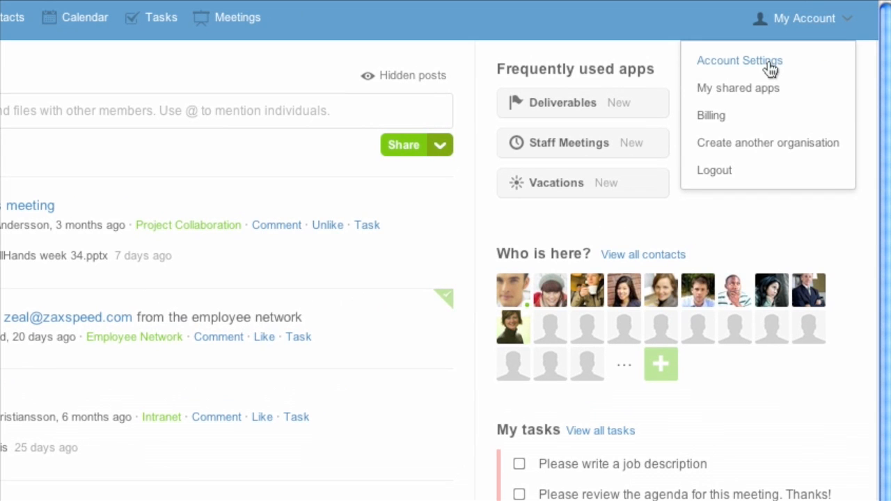
left_click(739, 62)
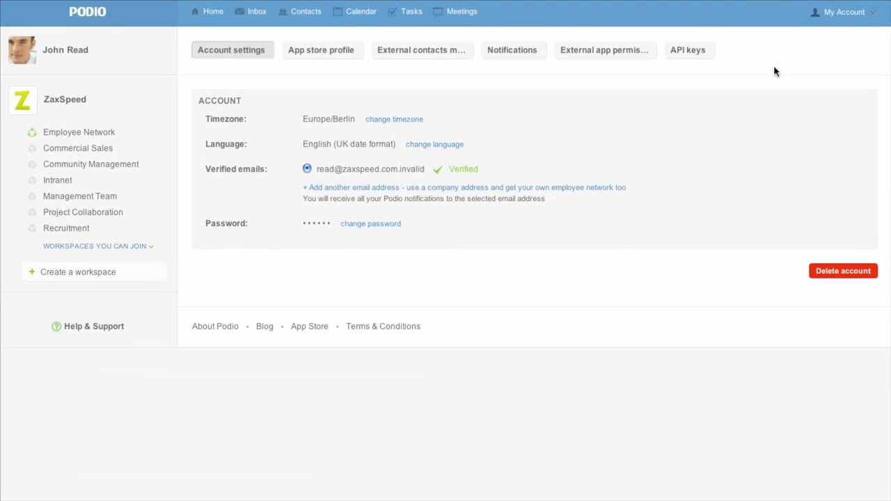
mouse_move(512, 50)
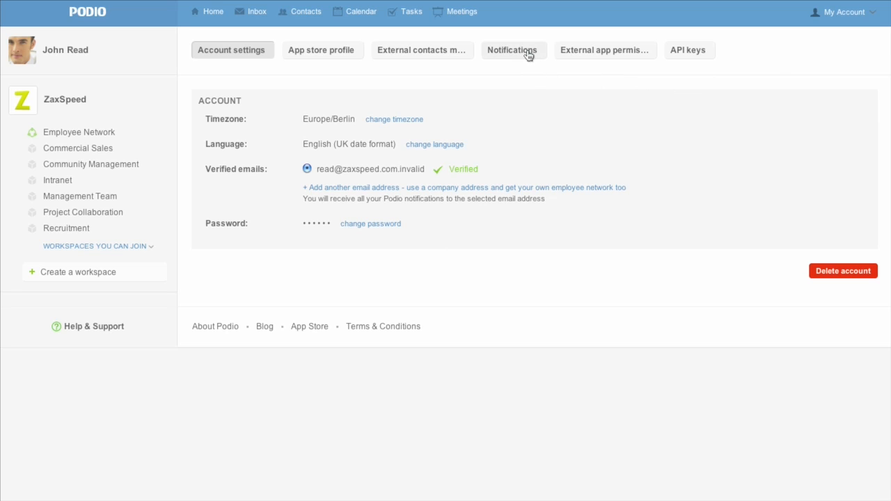
Uncheck Enable sounds under On-screen notification settings and save the Notifications settings
left_click(511, 50)
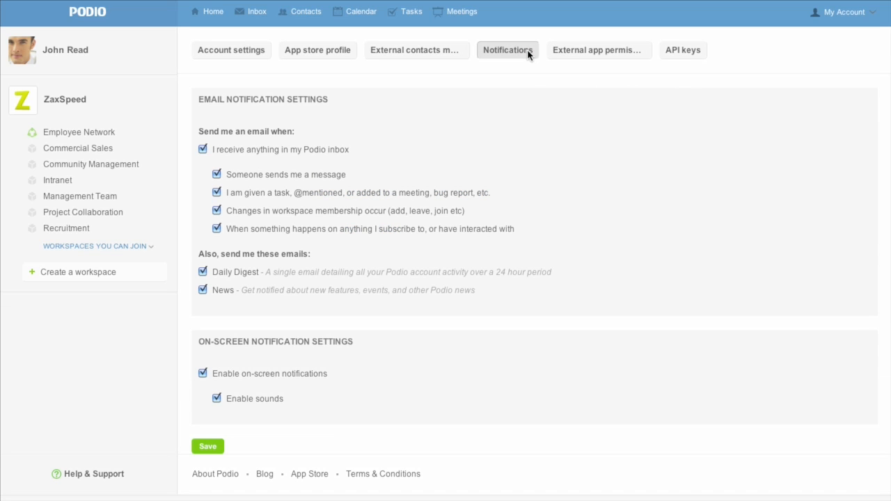
mouse_move(529, 85)
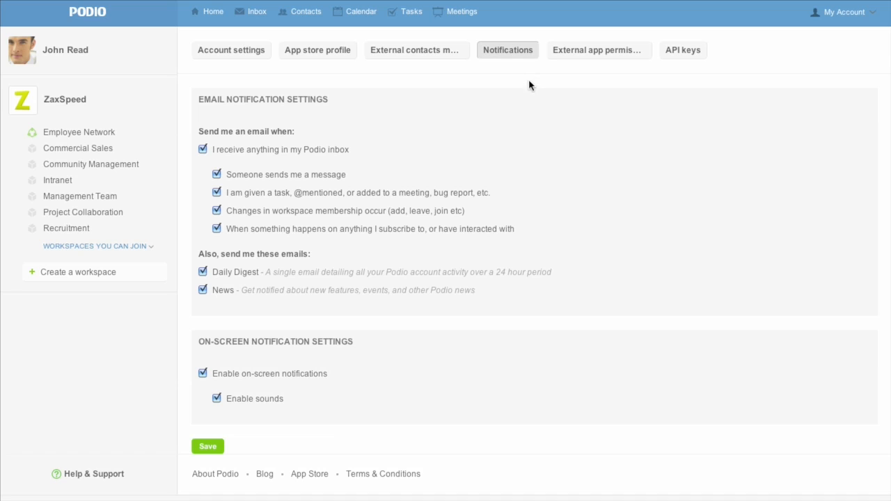
mouse_move(393, 382)
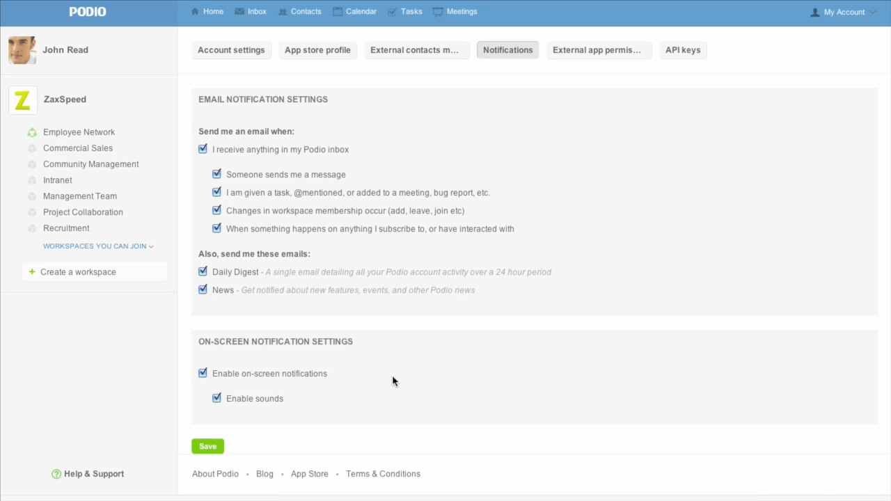
mouse_move(317, 400)
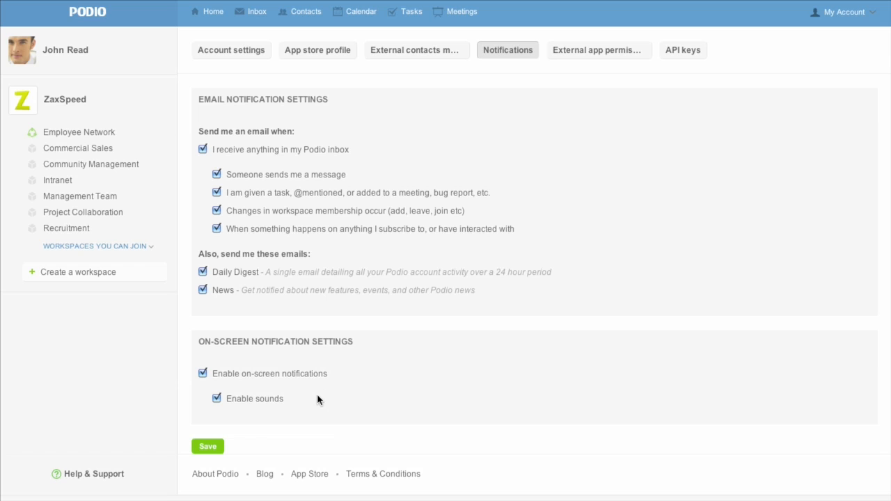
left_click(218, 398)
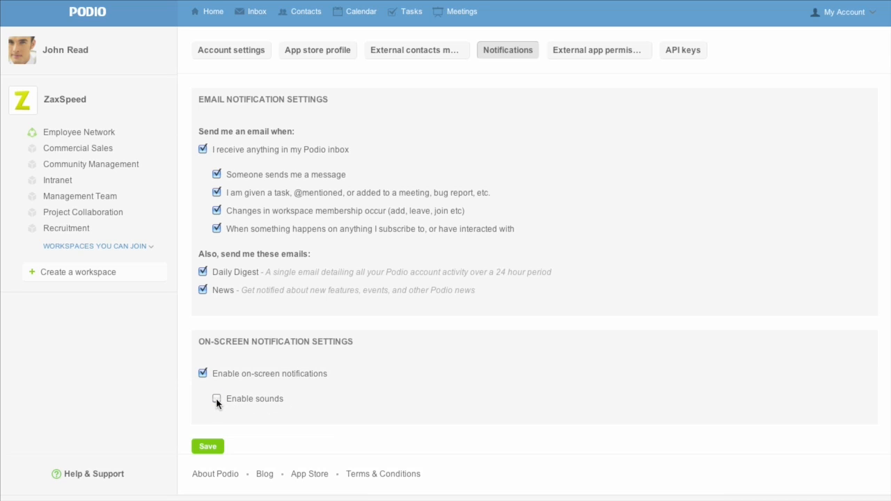
left_click(217, 398)
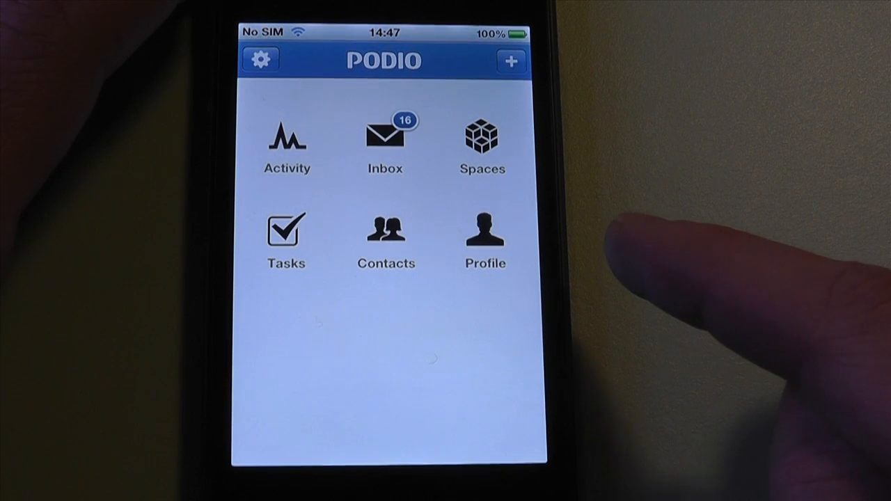
mouse_move(662, 244)
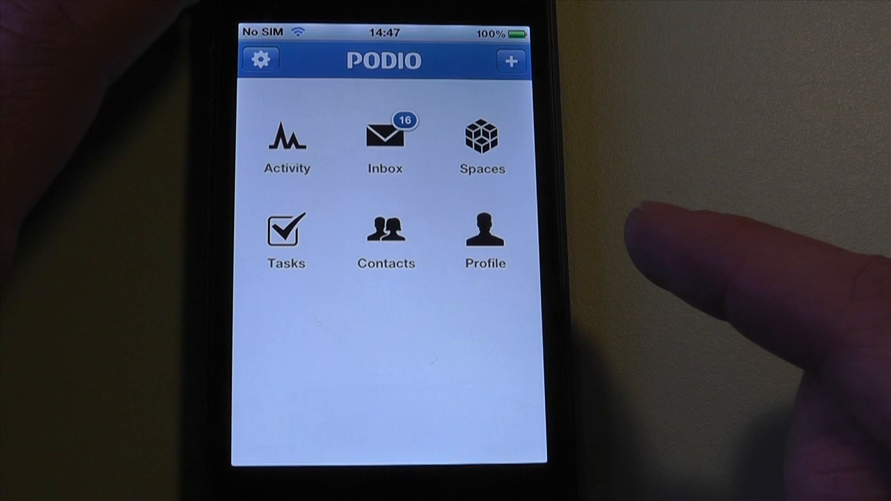
mouse_move(682, 244)
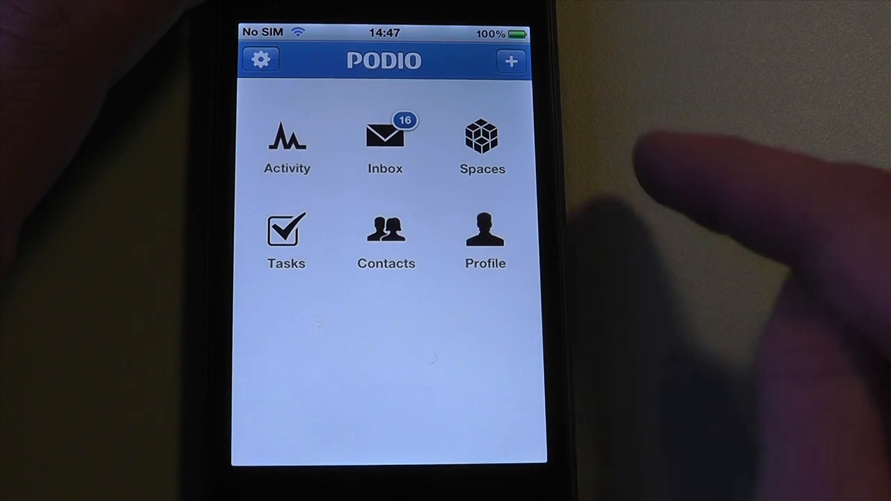
Show the Settings / Log Out / Cancel sheet from the home screen's gear icon
left_click(260, 58)
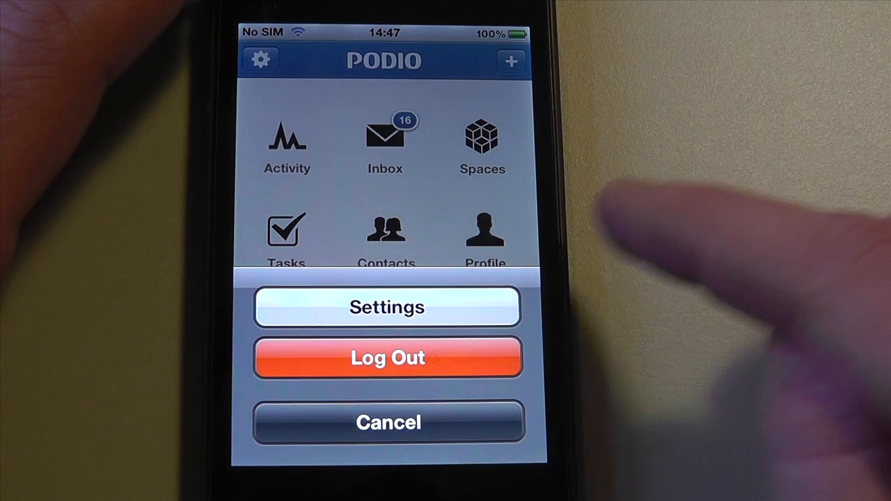
In Push Notifications, toggle Space membership changes off then on, and return to the home screen
left_click(387, 307)
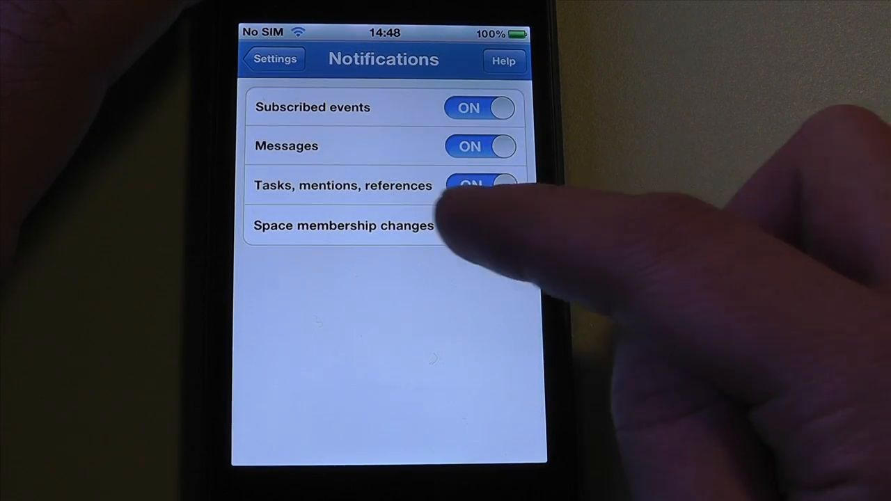
left_click(481, 226)
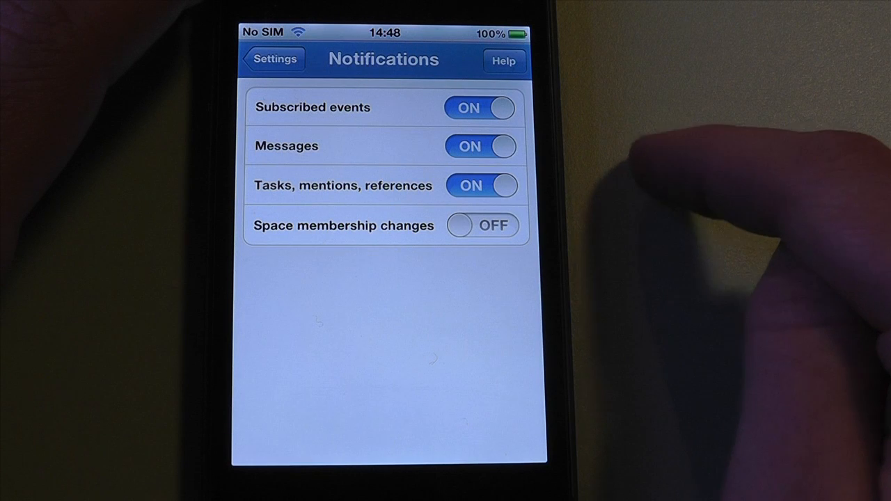
left_click(481, 226)
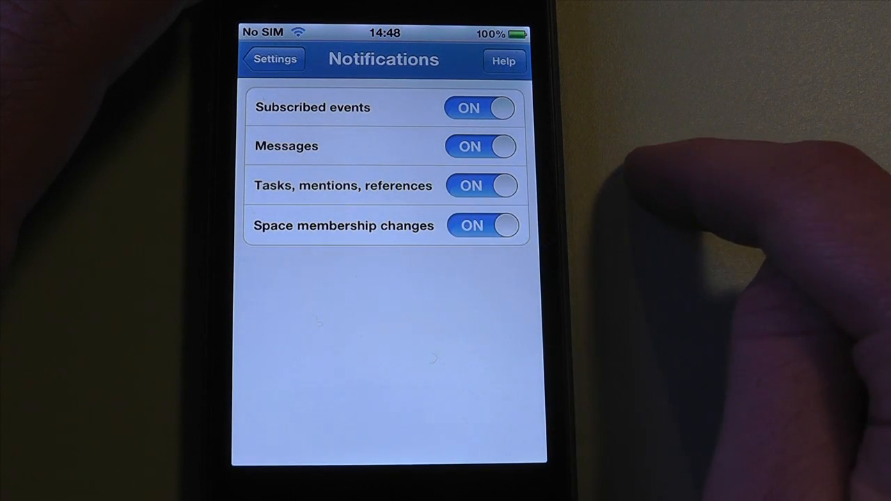
left_click(272, 59)
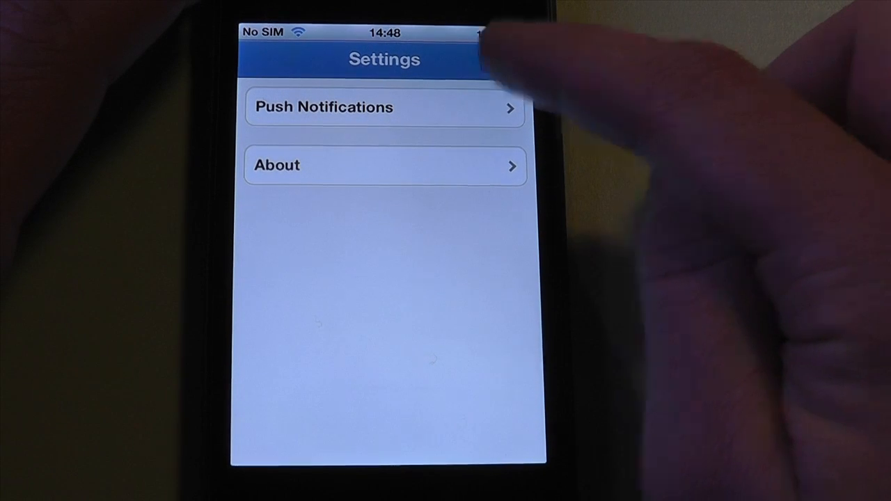
left_click(263, 58)
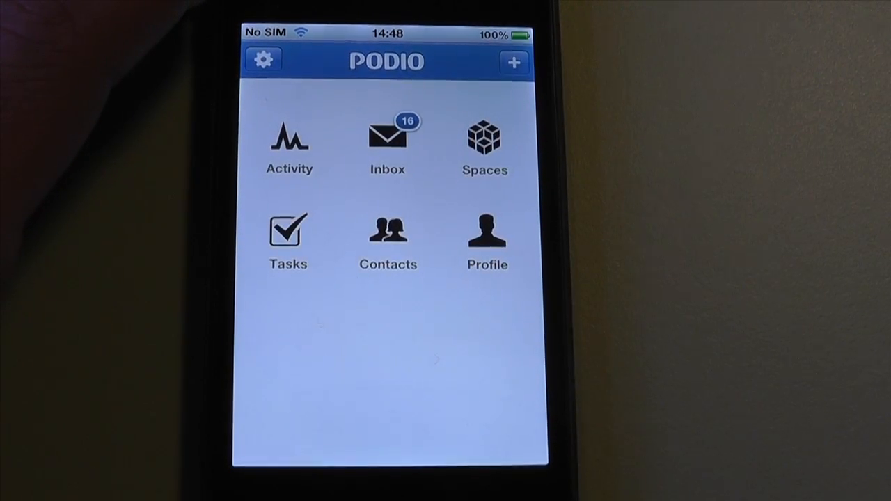